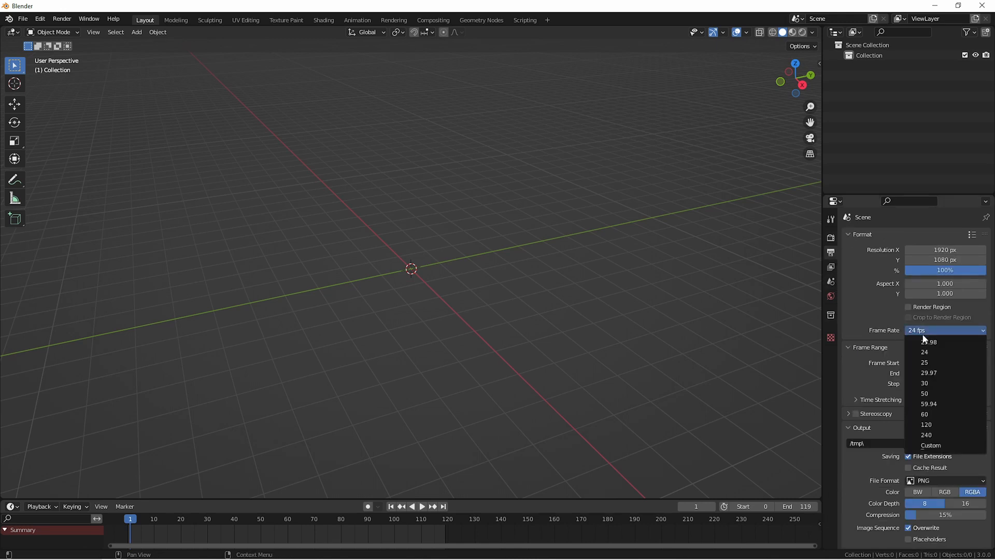
- Set the scene to 30 fps, add a Bezier circle scaled to 10 m with scale applied, and add a camera
{"action": "left_click", "coordinate": [925, 383]}
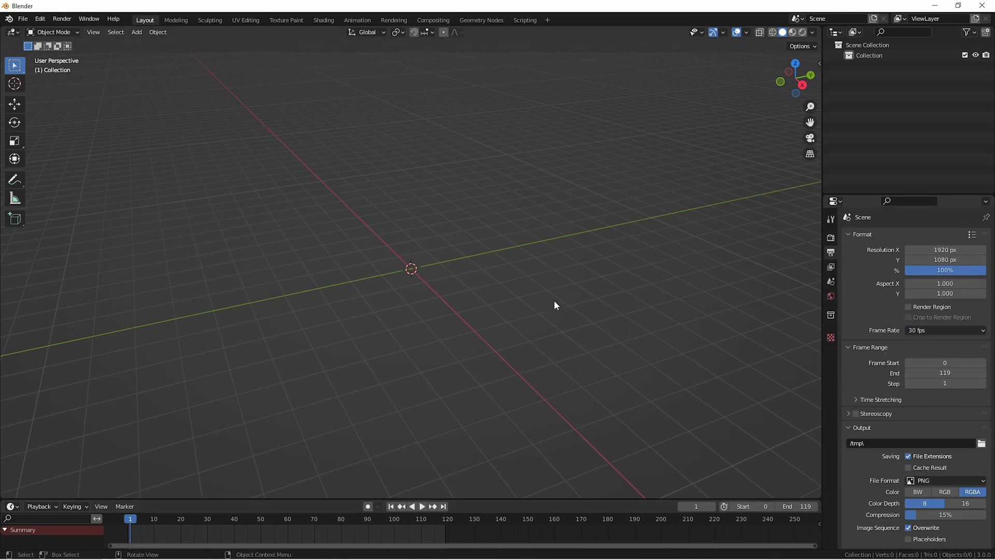
{"action": "left_click", "coordinate": [136, 33]}
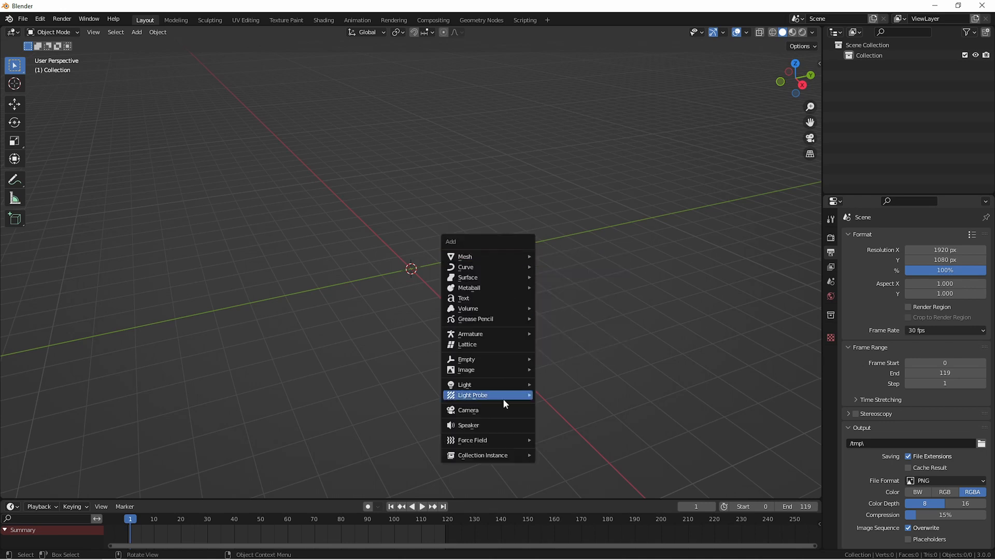
{"action": "left_click", "coordinate": [468, 409]}
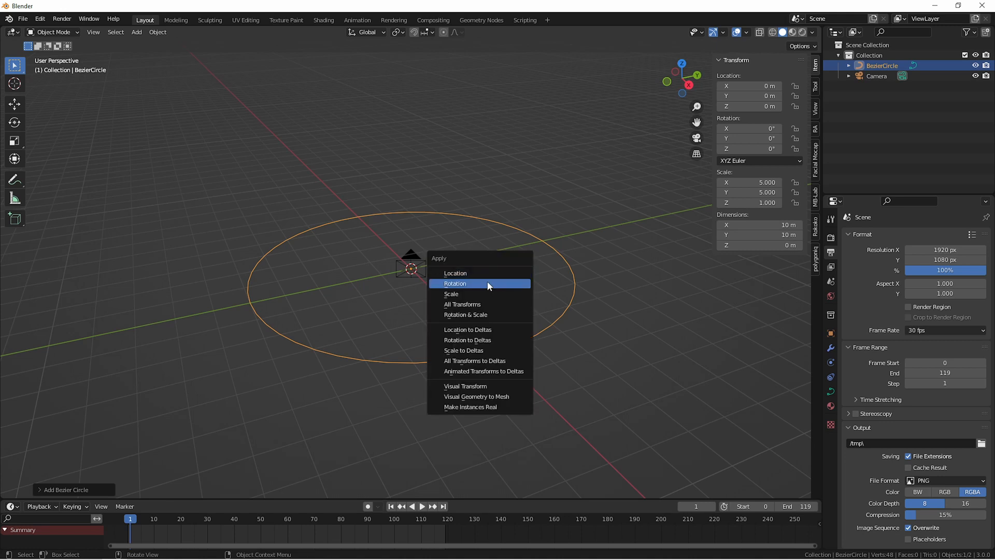
{"action": "left_click", "coordinate": [451, 293]}
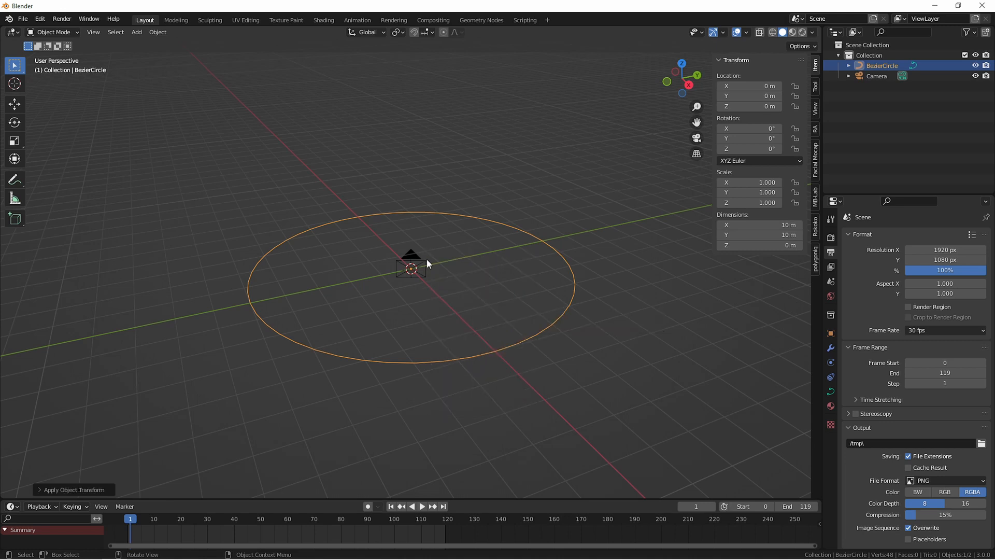
- Move the camera out to the circle's rim and give it a Follow Path constraint targeting BezierCircle
{"action": "left_click", "coordinate": [411, 266]}
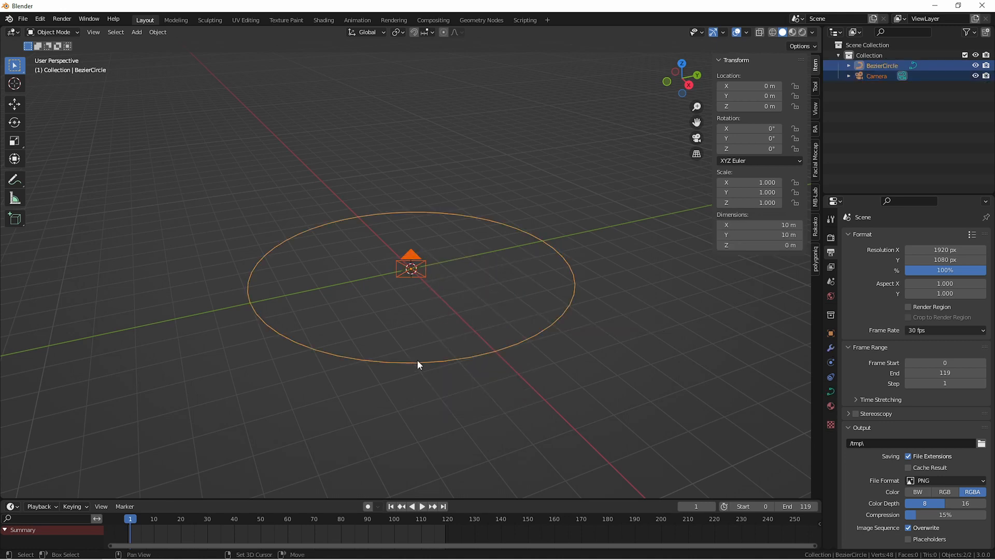
{"action": "key", "text": "ctrl+p"}
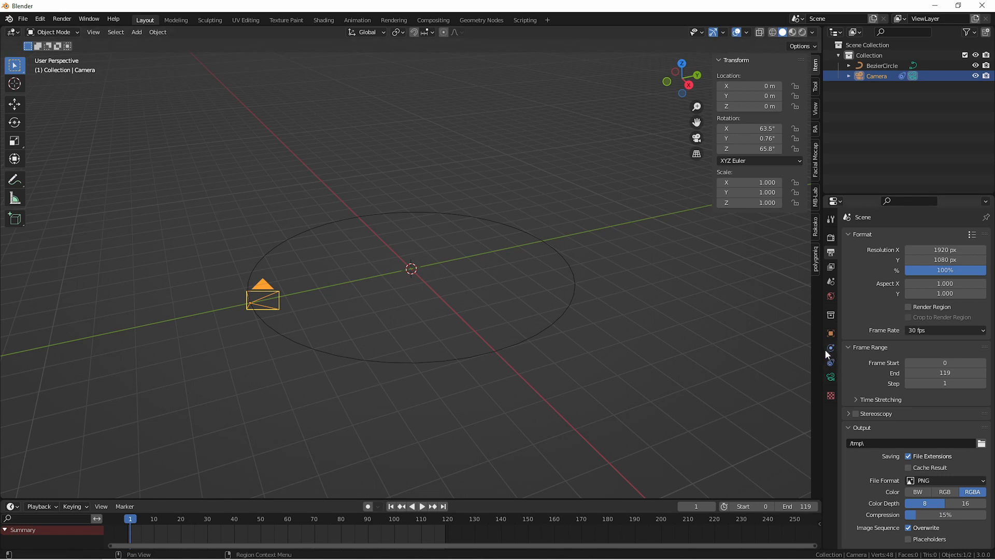
{"action": "left_click", "coordinate": [831, 347]}
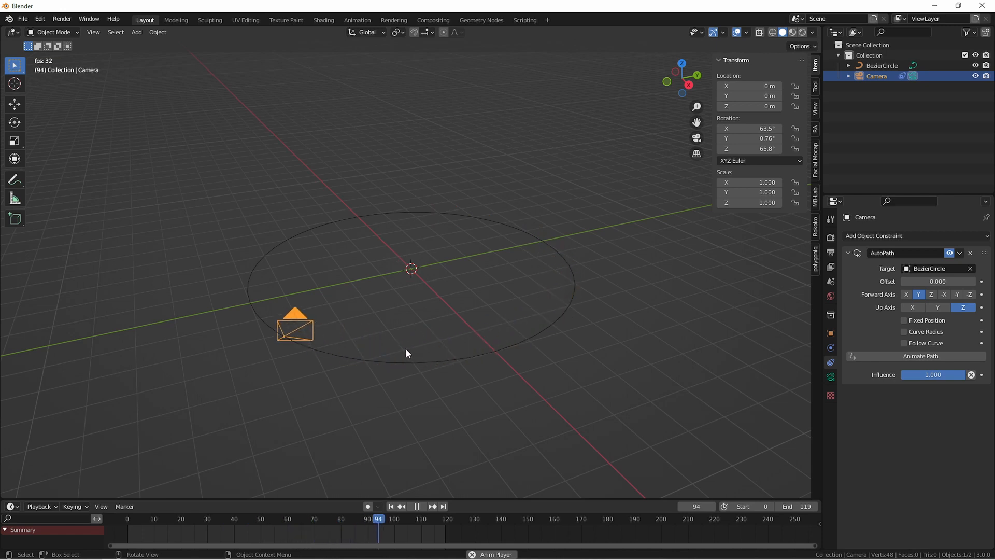
- Set the circle's Path Animation to 120 frames so the camera completes one orbit
{"action": "left_click", "coordinate": [881, 66]}
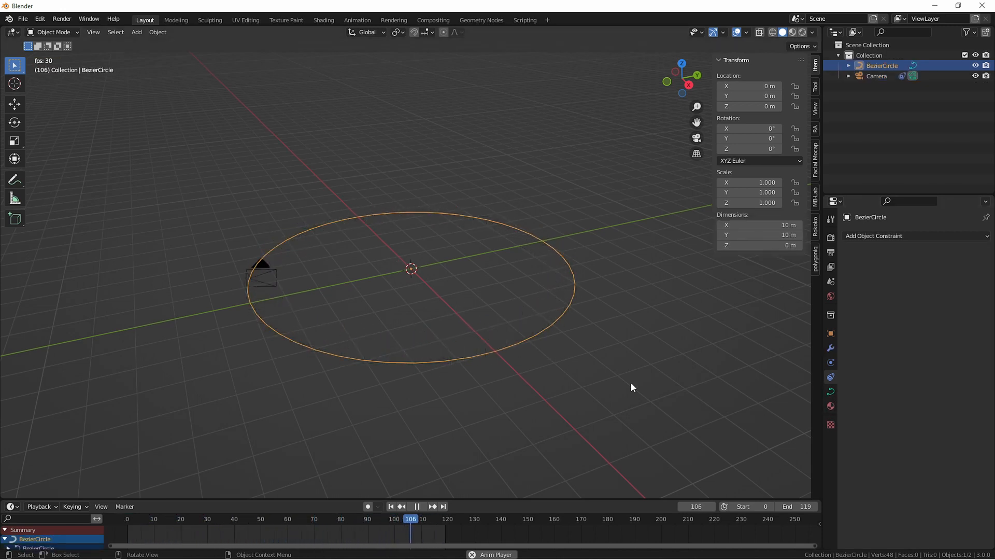
{"action": "left_click", "coordinate": [831, 392]}
{"action": "type", "text": "120"}
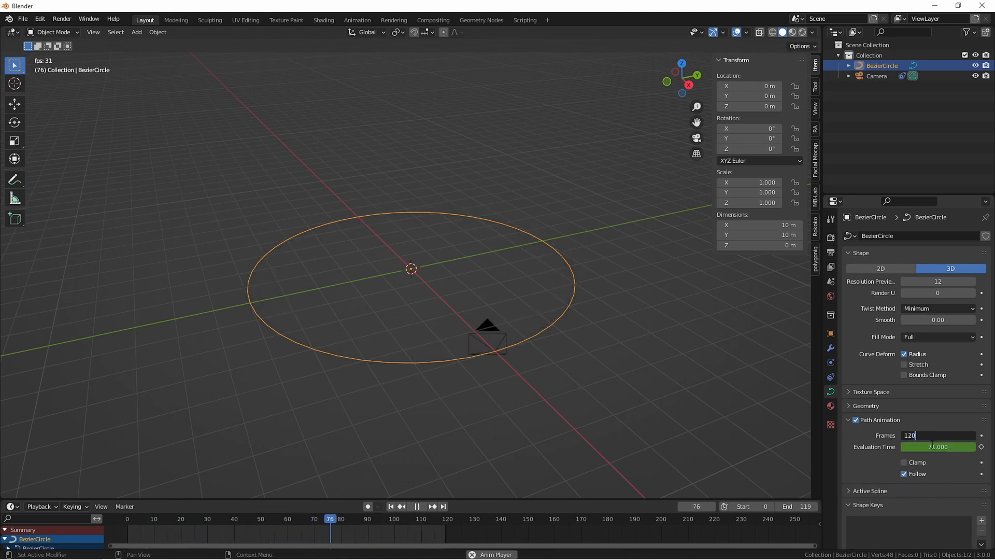
{"action": "left_click", "coordinate": [189, 519]}
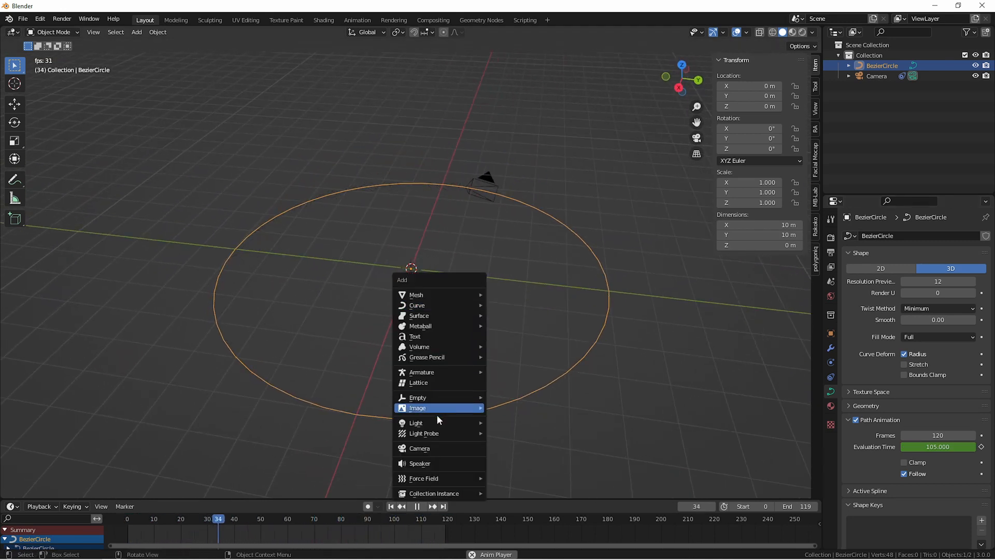
- Add an Empty at the circle's centre and give the camera a Track To constraint targeting it
{"action": "left_click", "coordinate": [417, 397]}
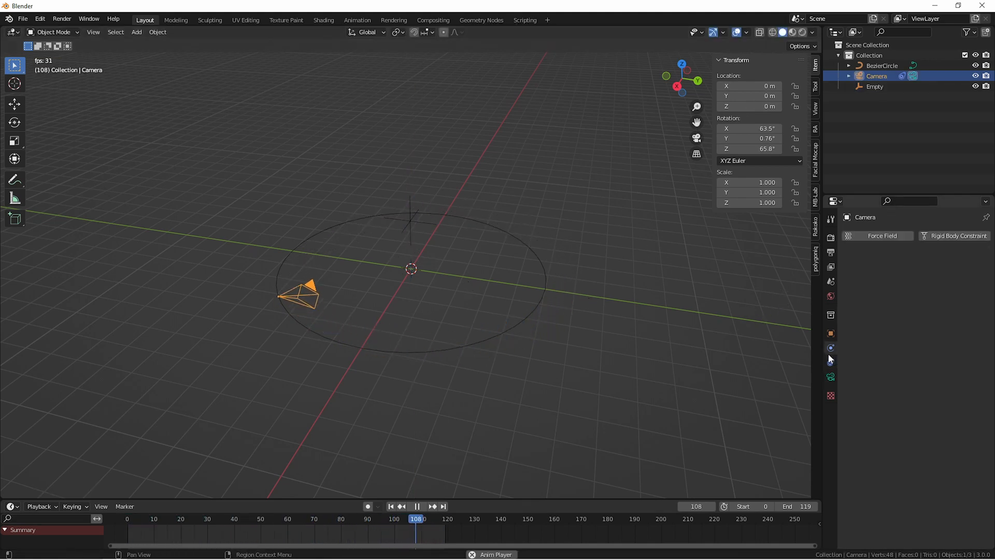
{"action": "left_click", "coordinate": [909, 235]}
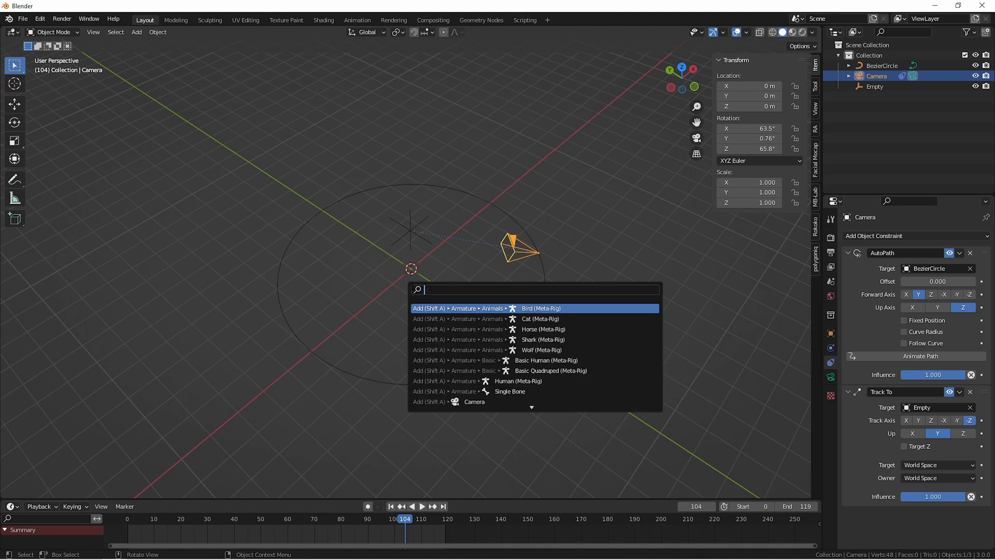
- Bake Action on the camera with Clear Constraints and Overwrite Current Action for frames 0–119
{"action": "type", "text": "bake"}
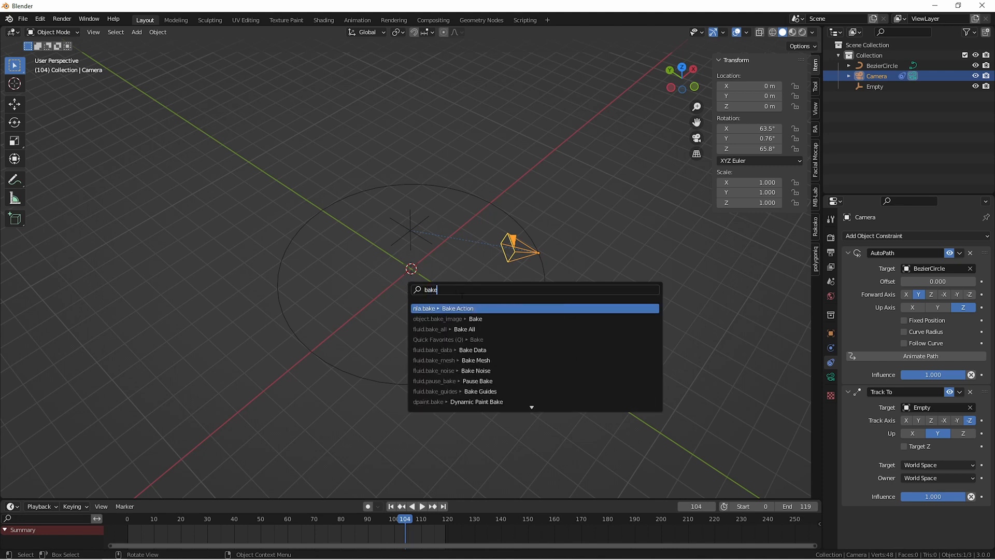
{"action": "type", "text": "ac"}
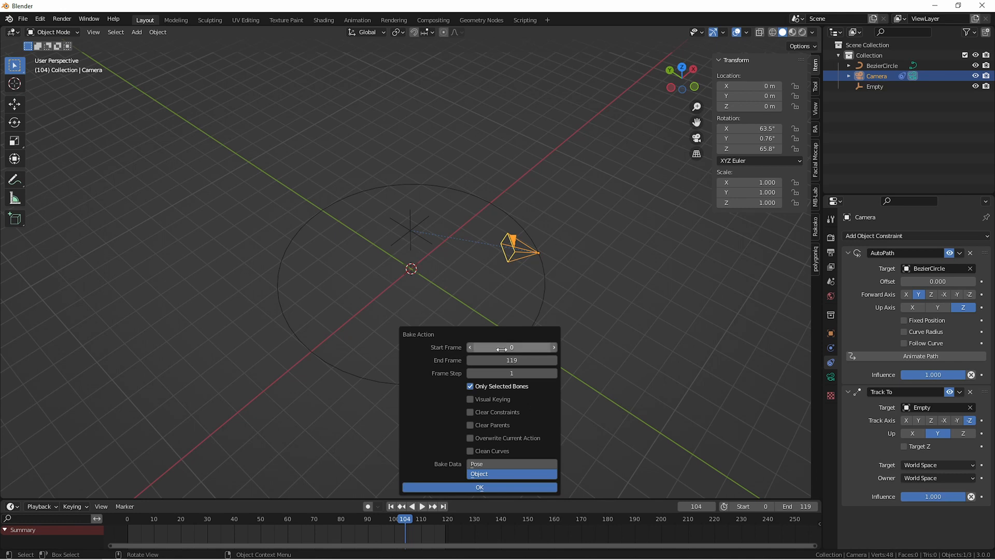
{"action": "mouse_move", "coordinate": [511, 347]}
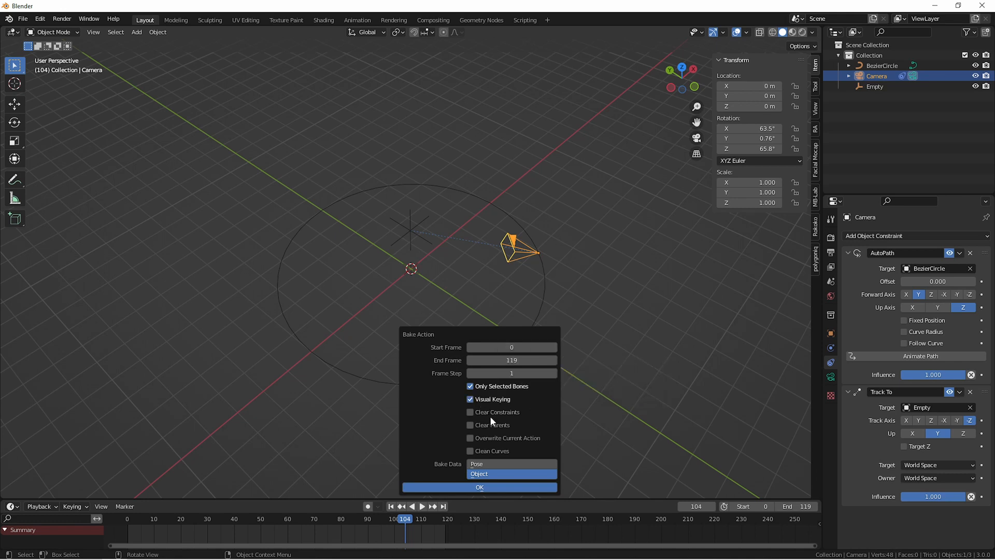
{"action": "left_click", "coordinate": [469, 411]}
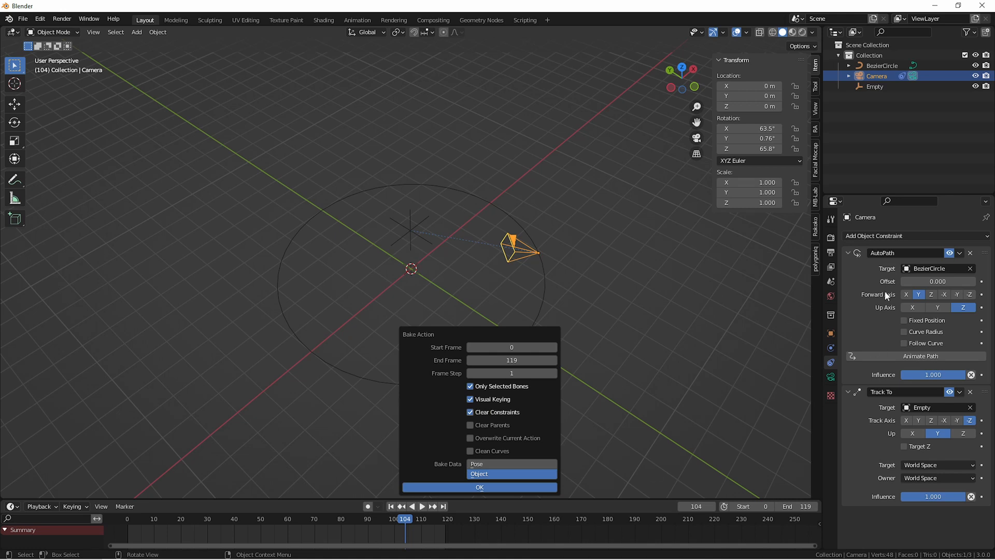
{"action": "mouse_move", "coordinate": [895, 397]}
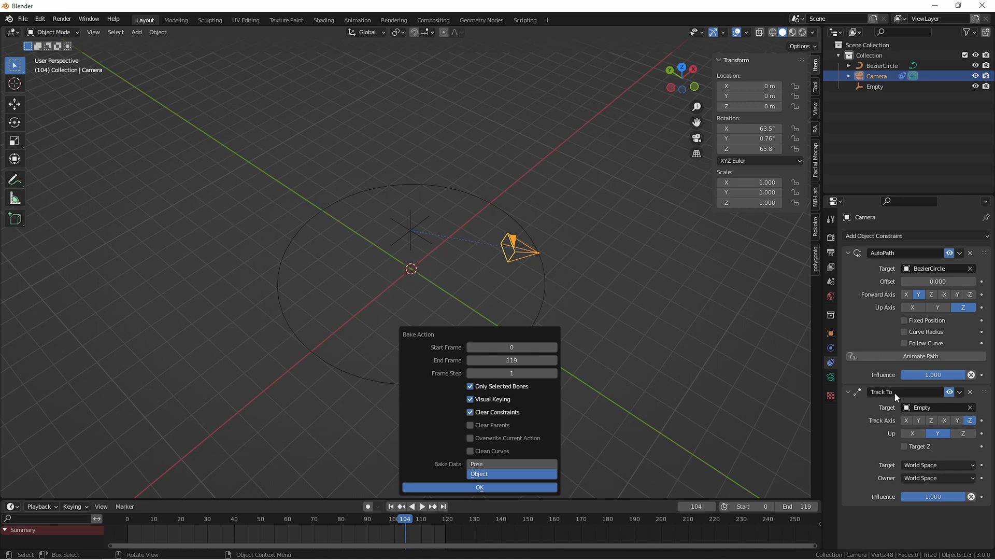
{"action": "left_click", "coordinate": [471, 438]}
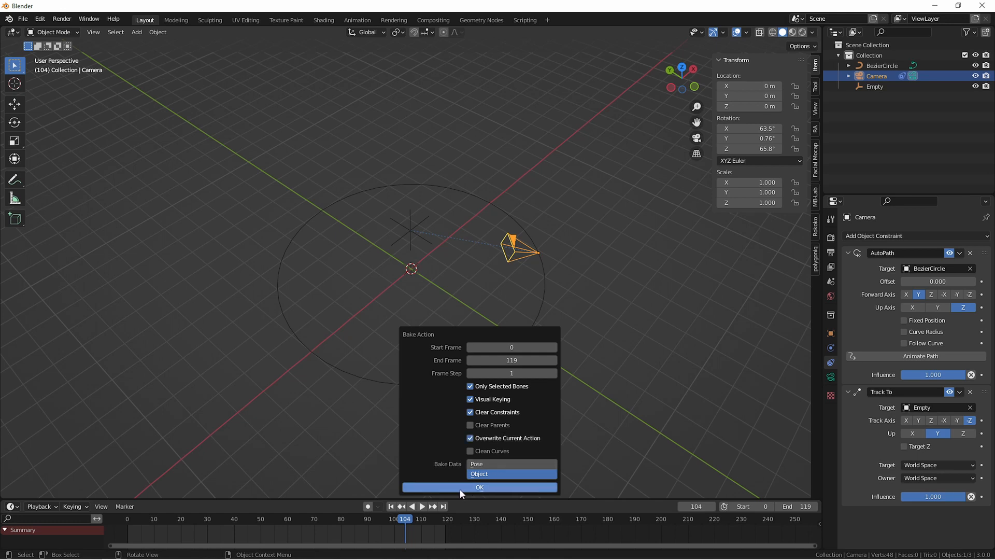
{"action": "left_click", "coordinate": [479, 488]}
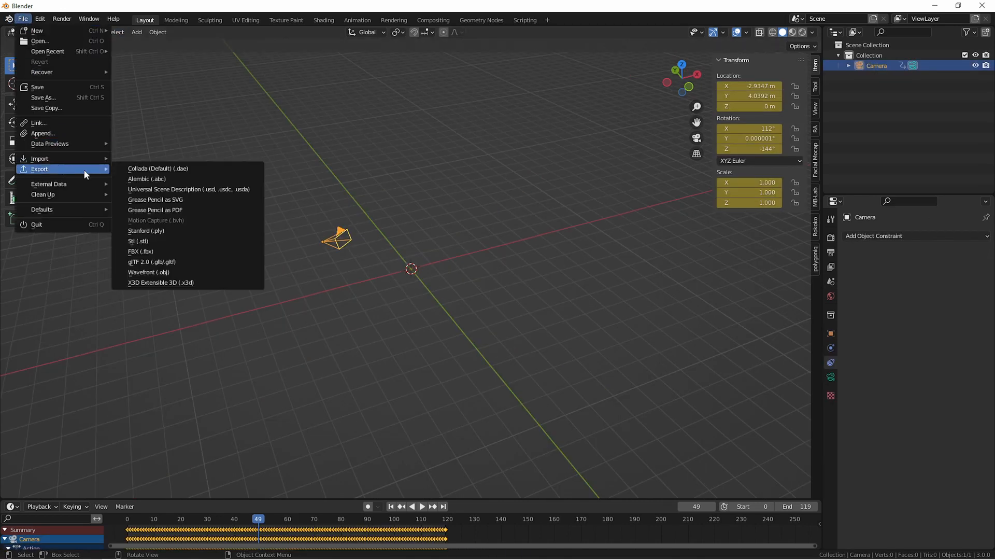
{"action": "mouse_move", "coordinate": [141, 251]}
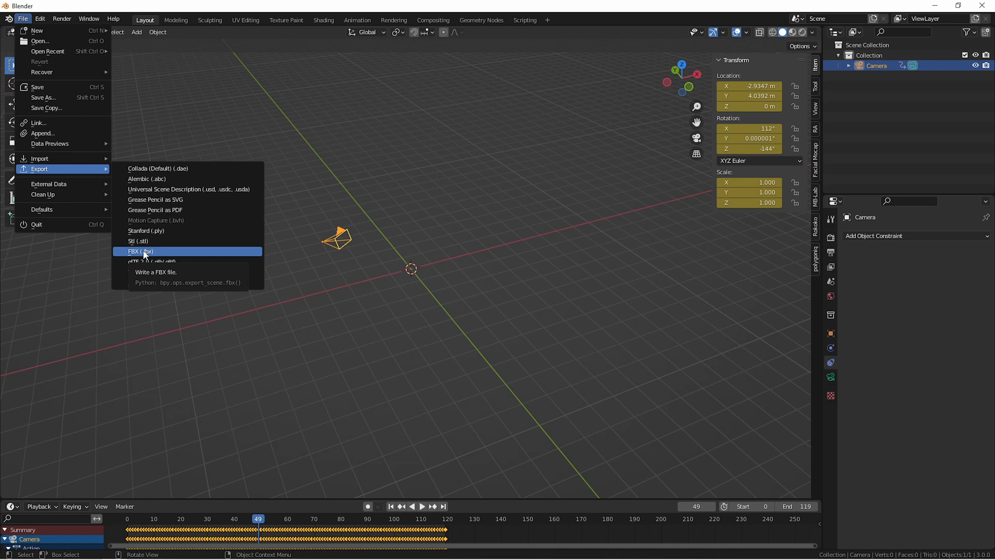
- Export the camera as camera_animation.fbx with NLA Strips left out of the baked animation
{"action": "left_click", "coordinate": [140, 251]}
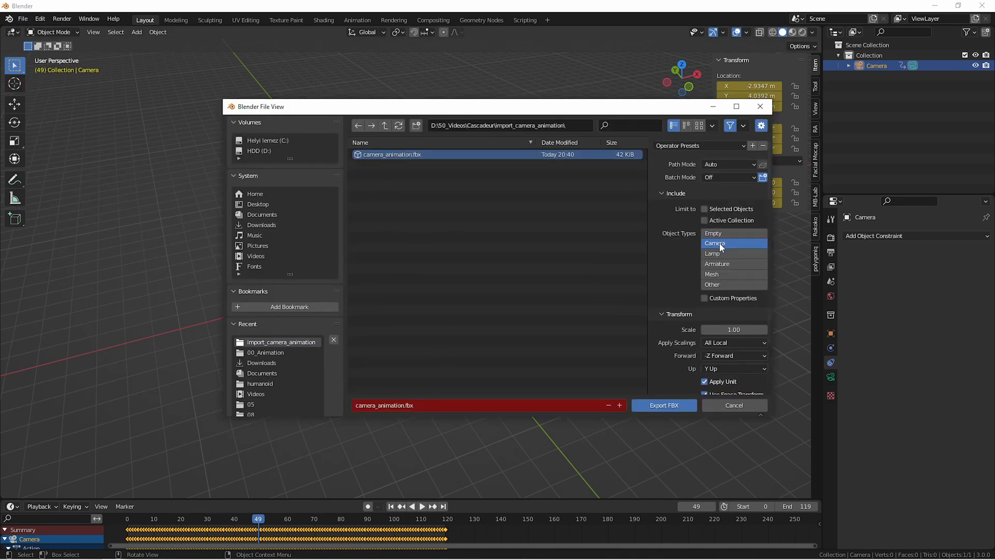
{"action": "scroll", "scroll_direction": "down", "scroll_amount": 3}
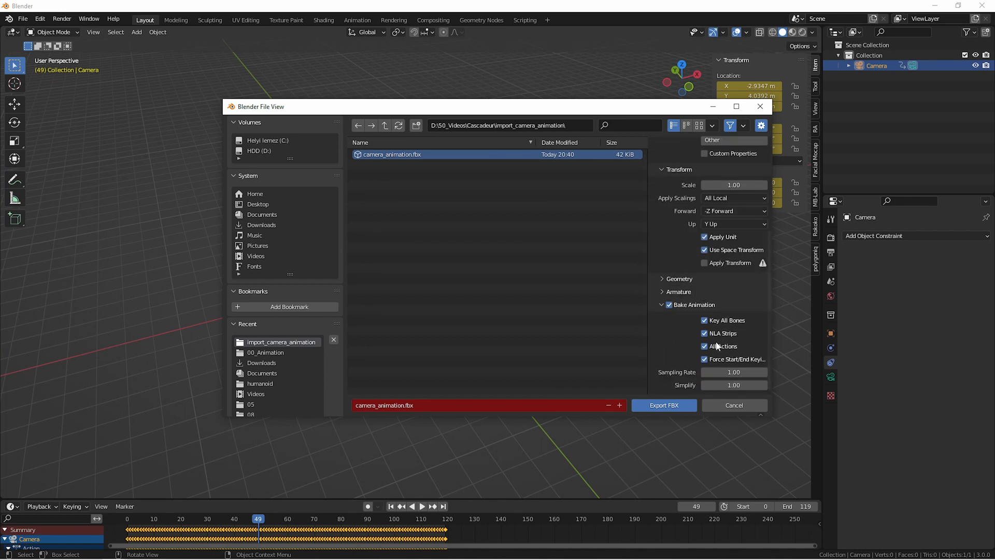
{"action": "left_click", "coordinate": [705, 333]}
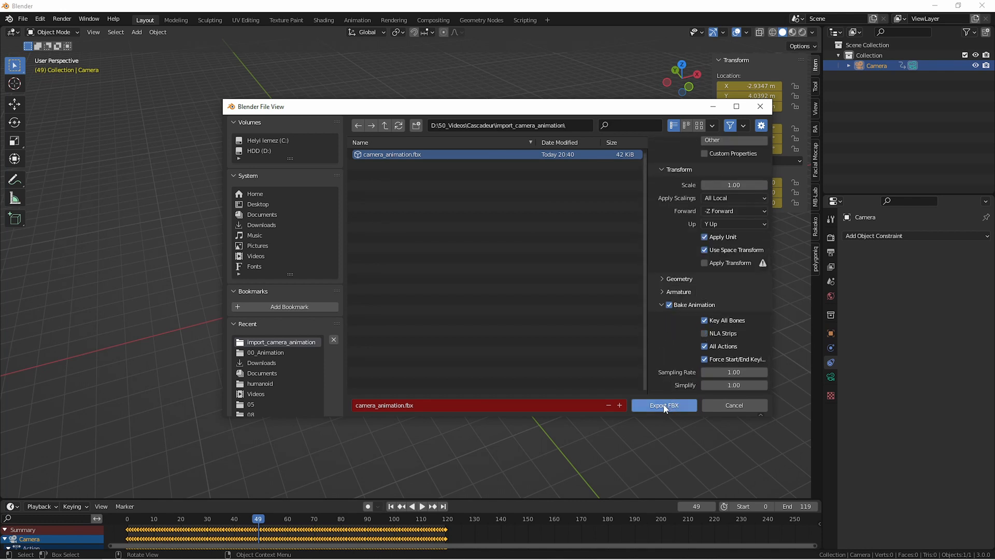
{"action": "left_click", "coordinate": [664, 405]}
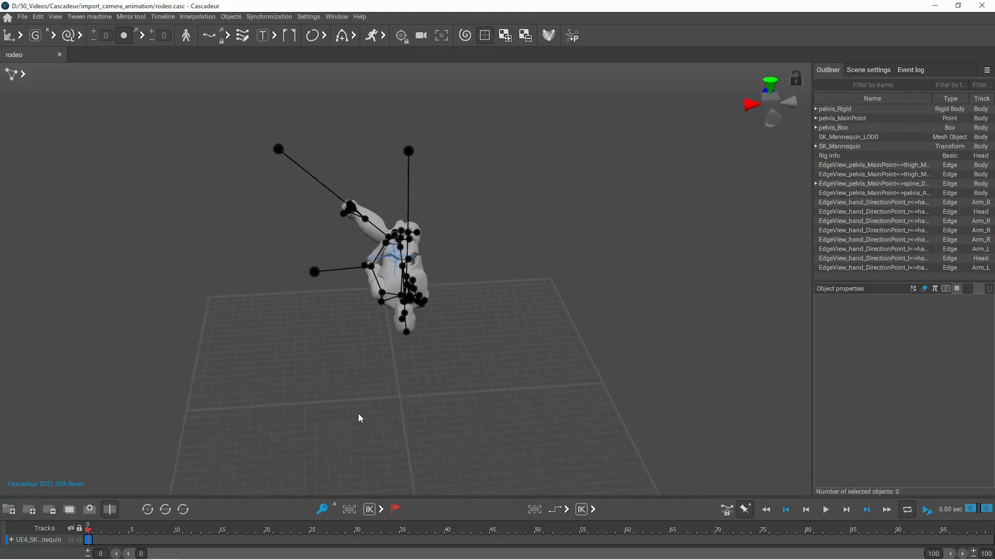
- Import camera_animation.fbx into Cascadeur as a model so the camera appears beside the character
{"action": "left_click", "coordinate": [22, 16]}
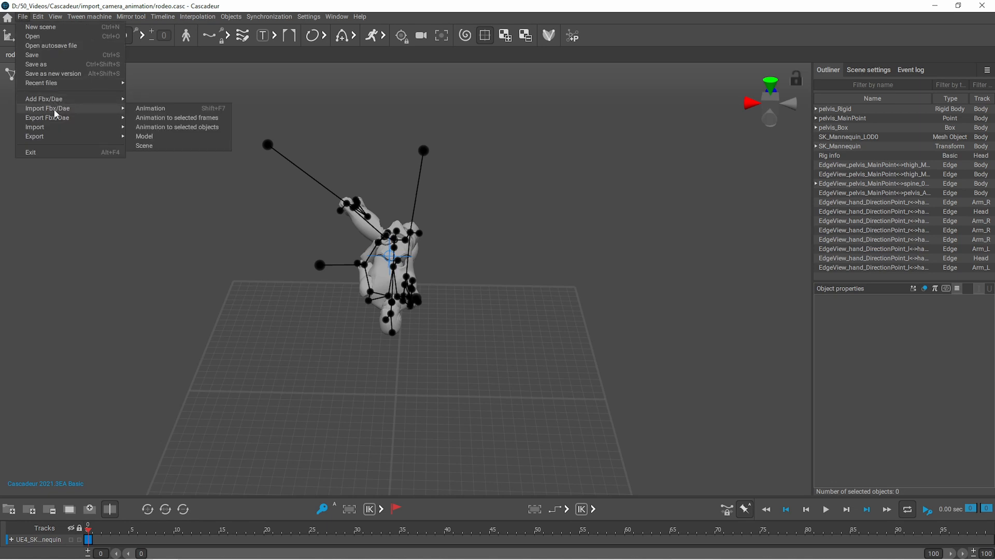
{"action": "left_click", "coordinate": [145, 135]}
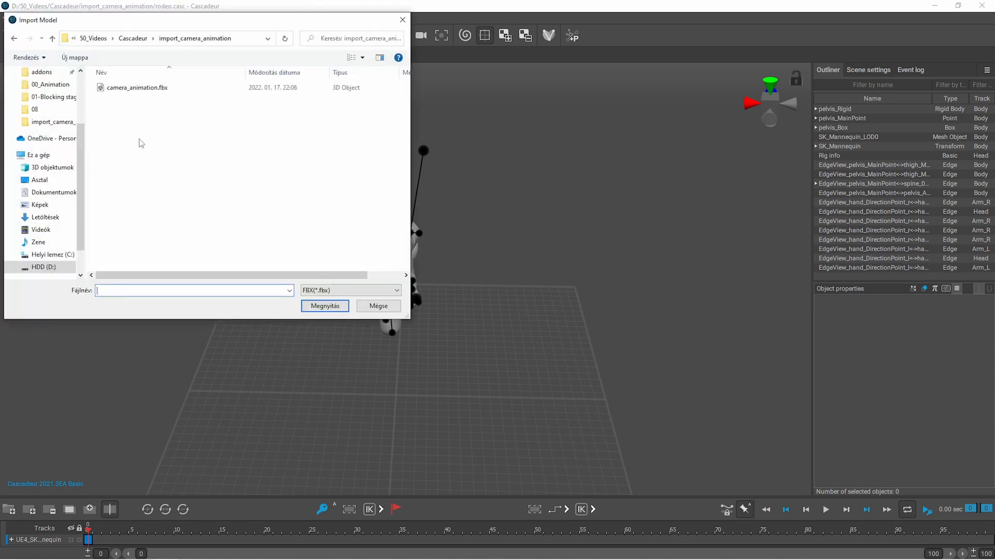
{"action": "left_click", "coordinate": [324, 305]}
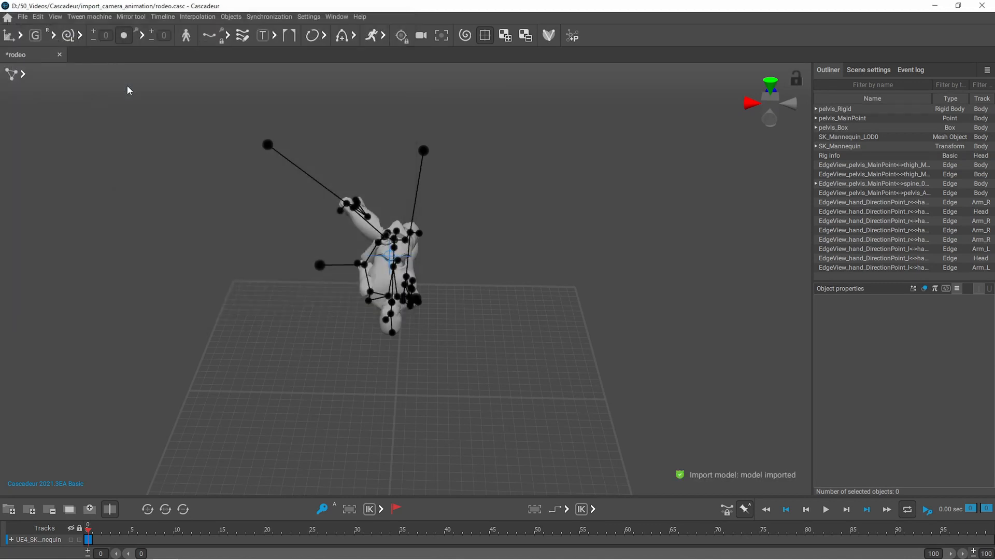
{"action": "mouse_move", "coordinate": [33, 85]}
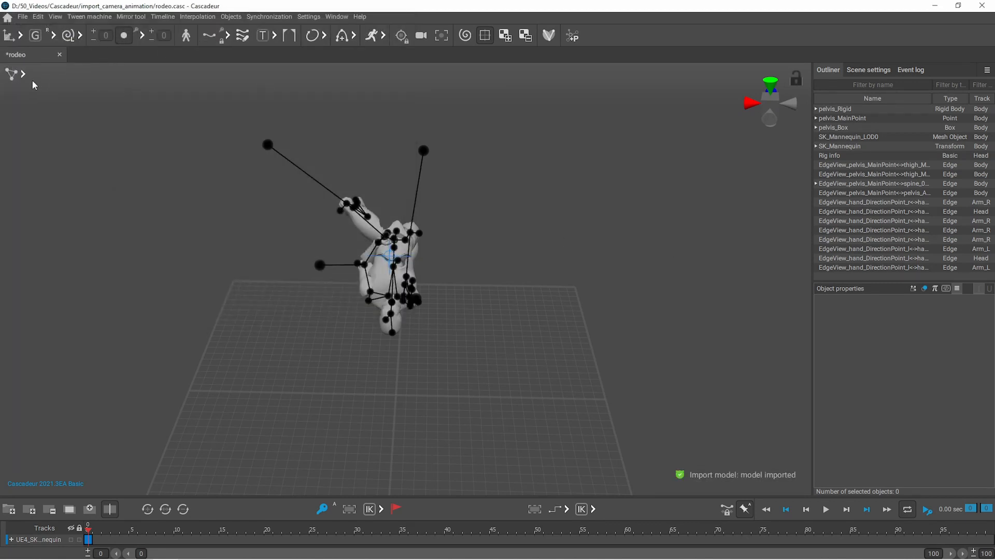
{"action": "scroll", "scroll_direction": "down", "scroll_amount": 3}
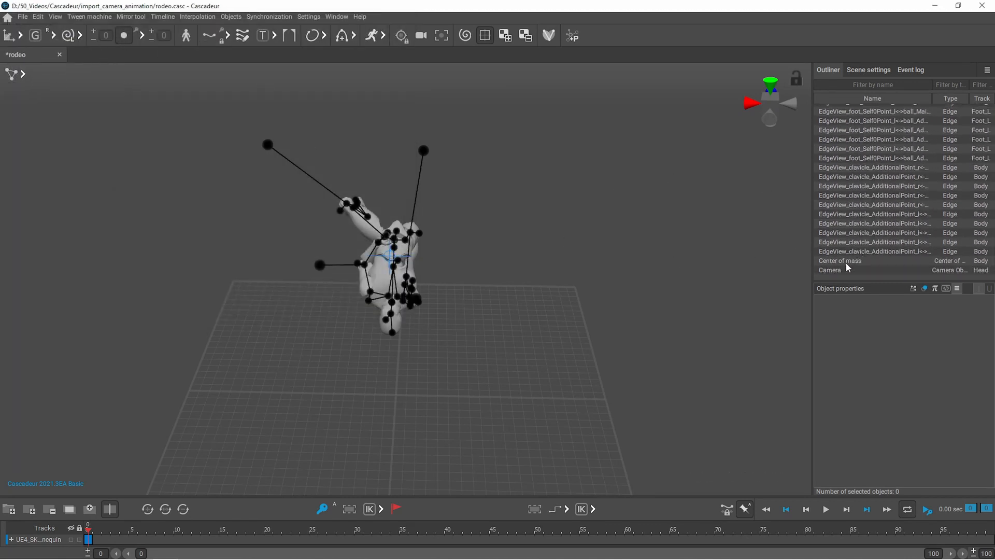
{"action": "left_click", "coordinate": [829, 270]}
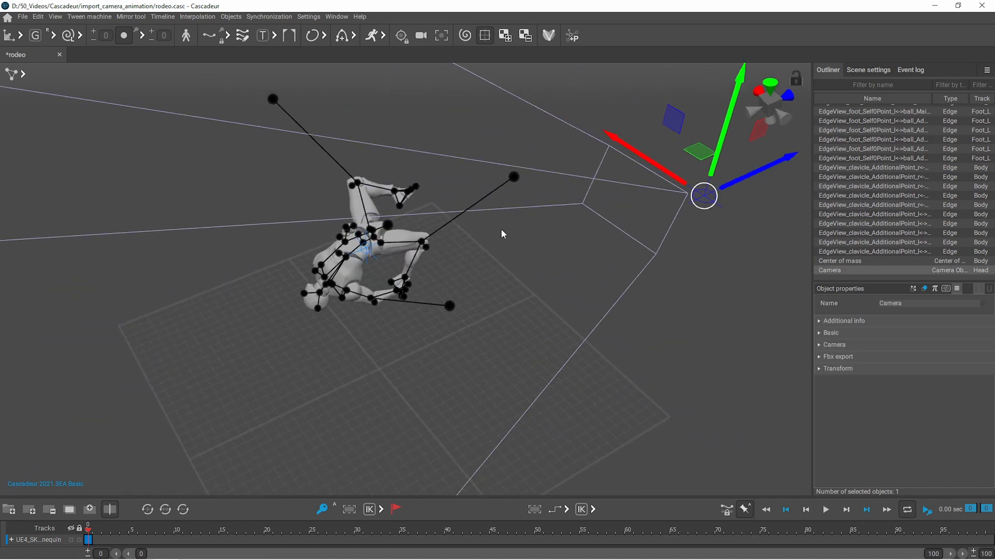
{"action": "left_click", "coordinate": [665, 299]}
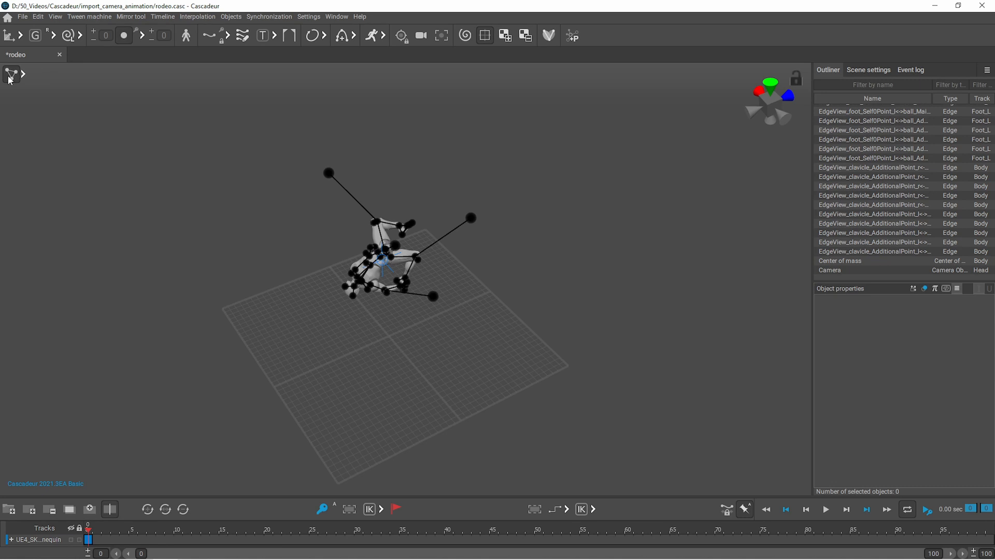
- Enable Camera Objects as both visible and selectable in the viewport display options
{"action": "left_click", "coordinate": [9, 75]}
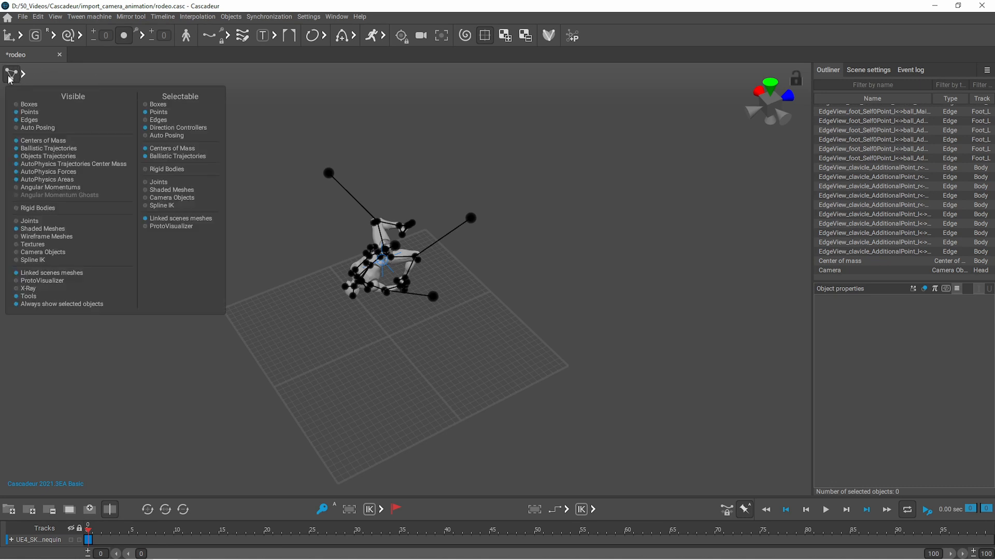
{"action": "mouse_move", "coordinate": [51, 241]}
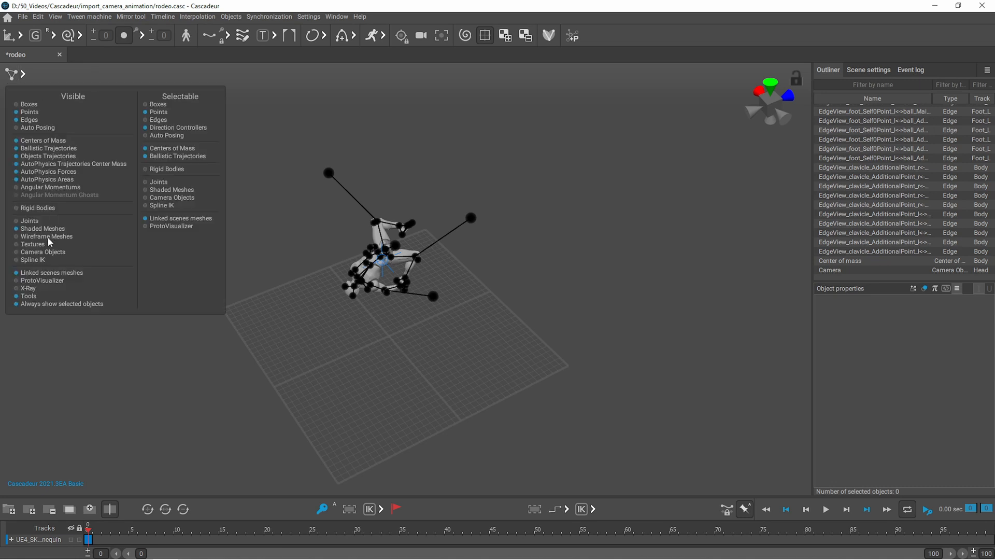
{"action": "mouse_move", "coordinate": [20, 254]}
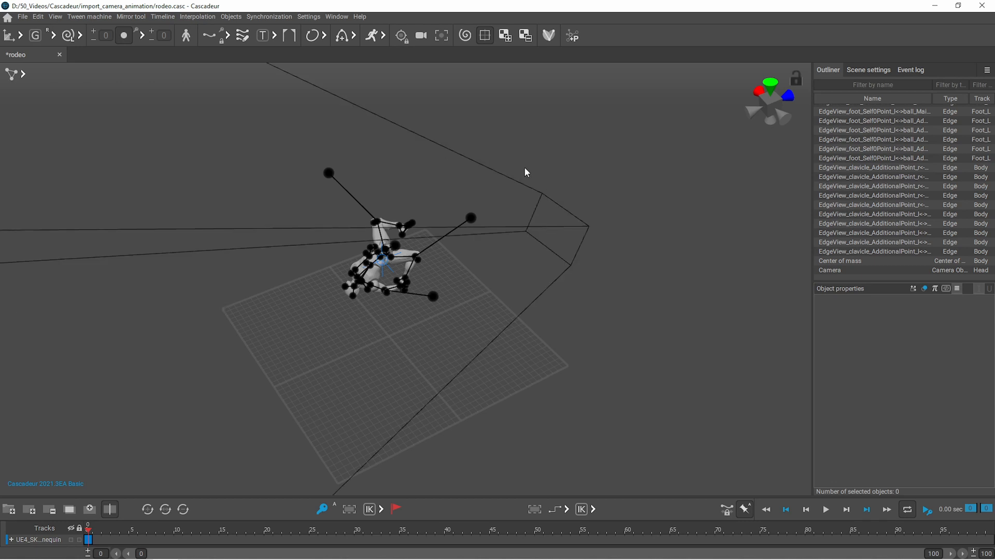
{"action": "left_click", "coordinate": [11, 73]}
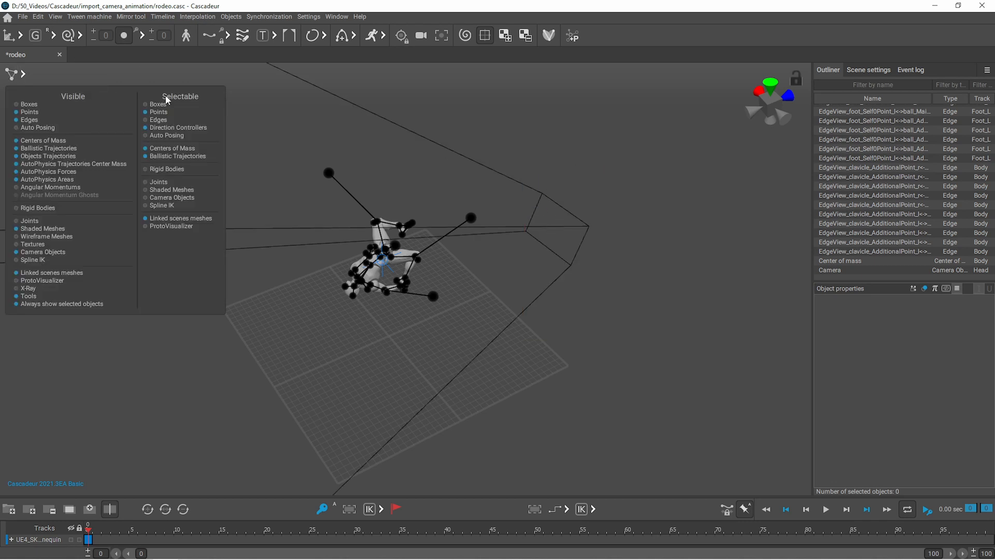
{"action": "mouse_move", "coordinate": [146, 201]}
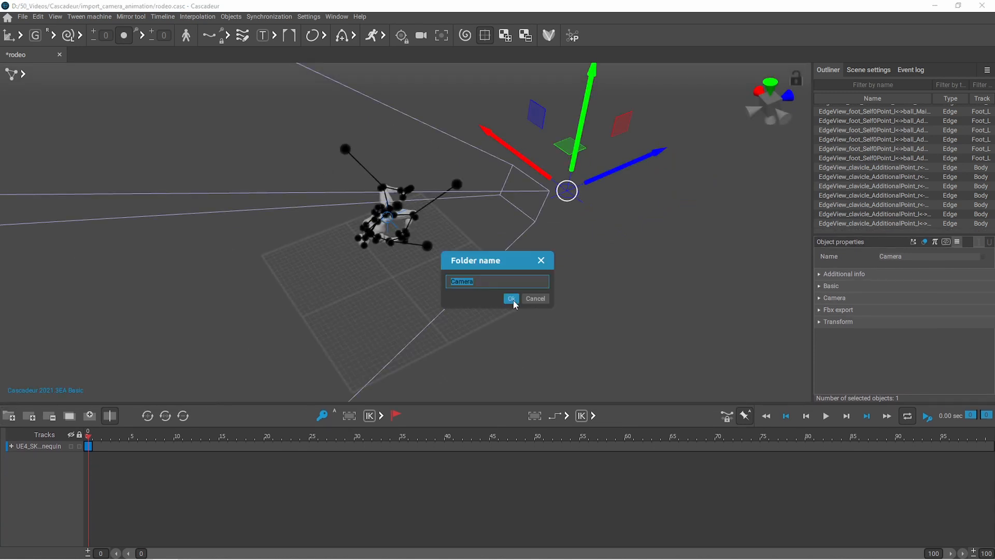
- Create a track folder named Camera with a Track0 inside it assigned to the camera
{"action": "left_click", "coordinate": [511, 298]}
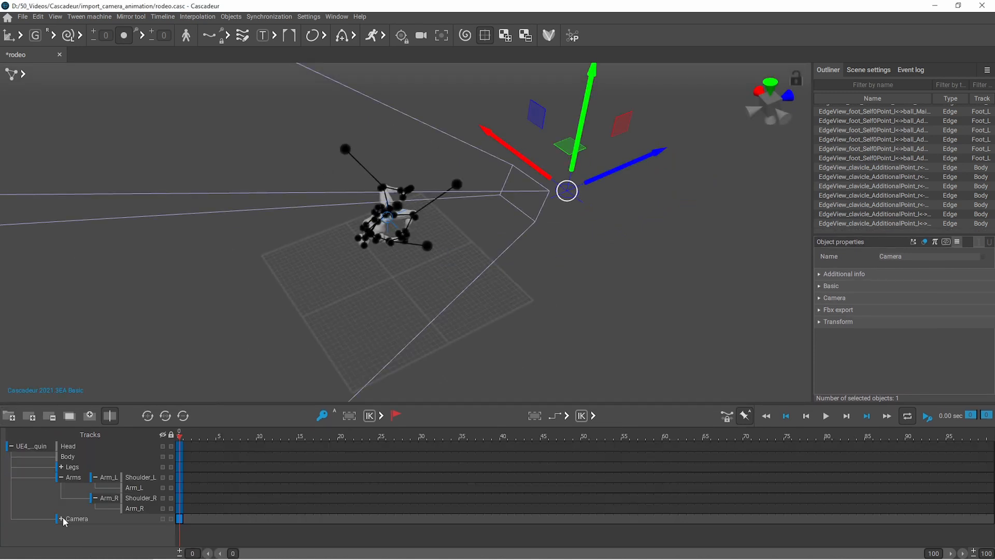
{"action": "left_click", "coordinate": [60, 518]}
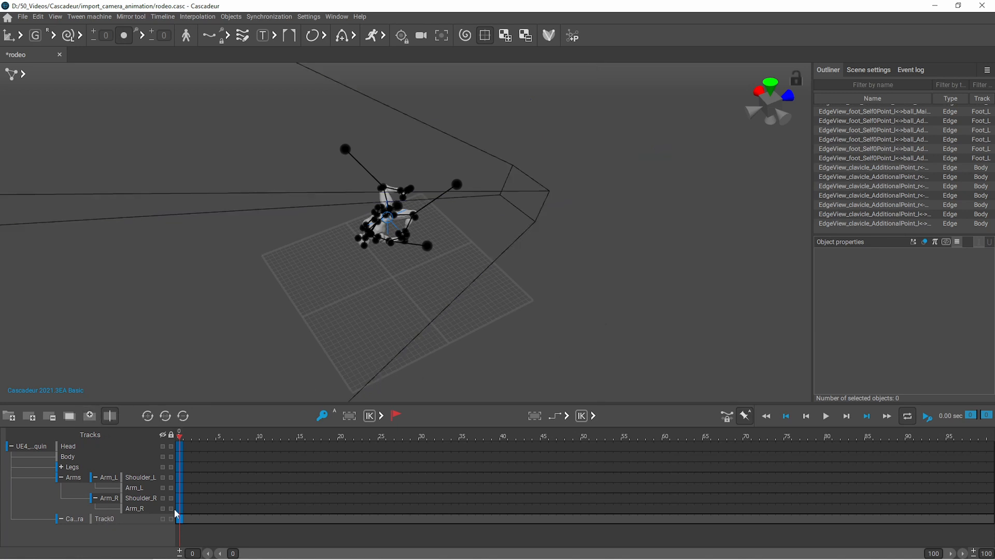
{"action": "left_click", "coordinate": [104, 518]}
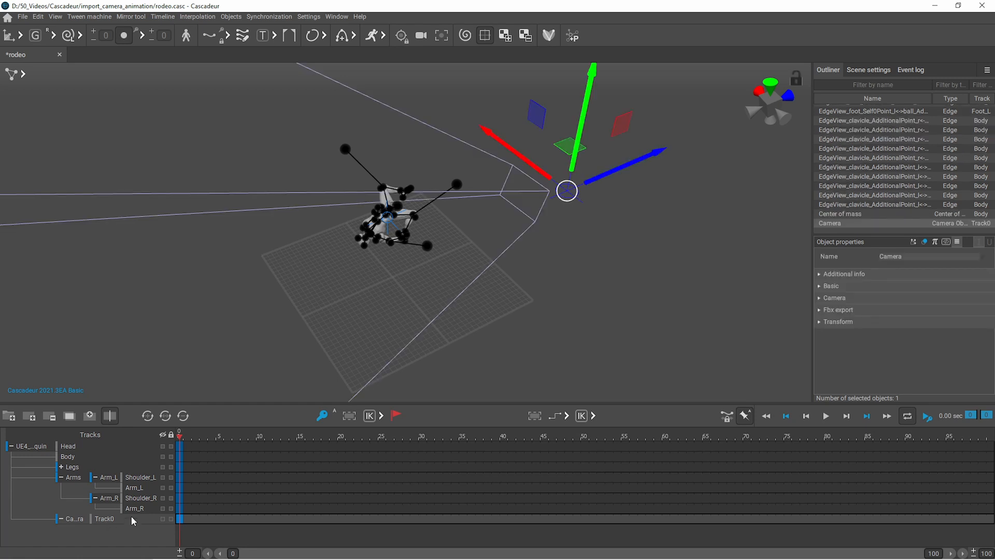
{"action": "mouse_move", "coordinate": [22, 25]}
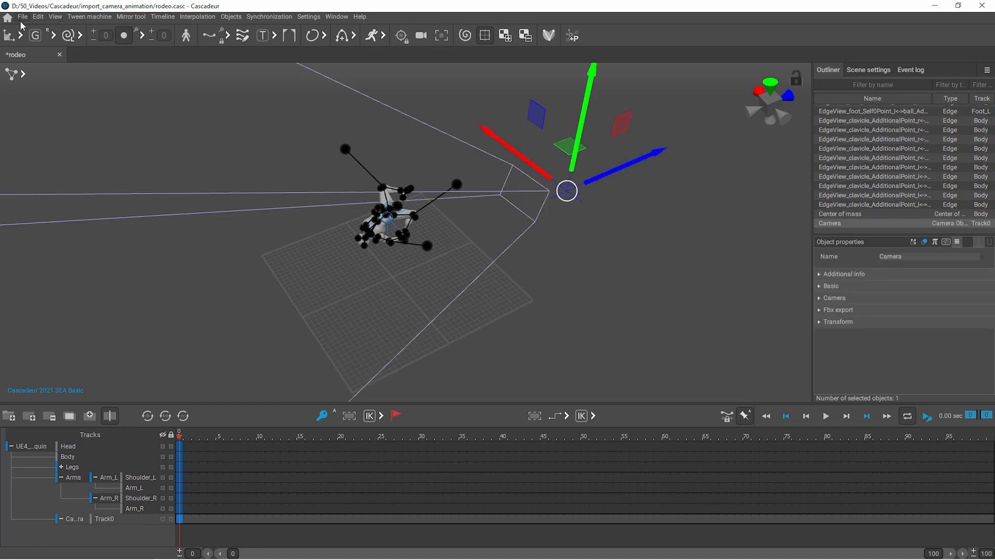
{"action": "left_click", "coordinate": [22, 16]}
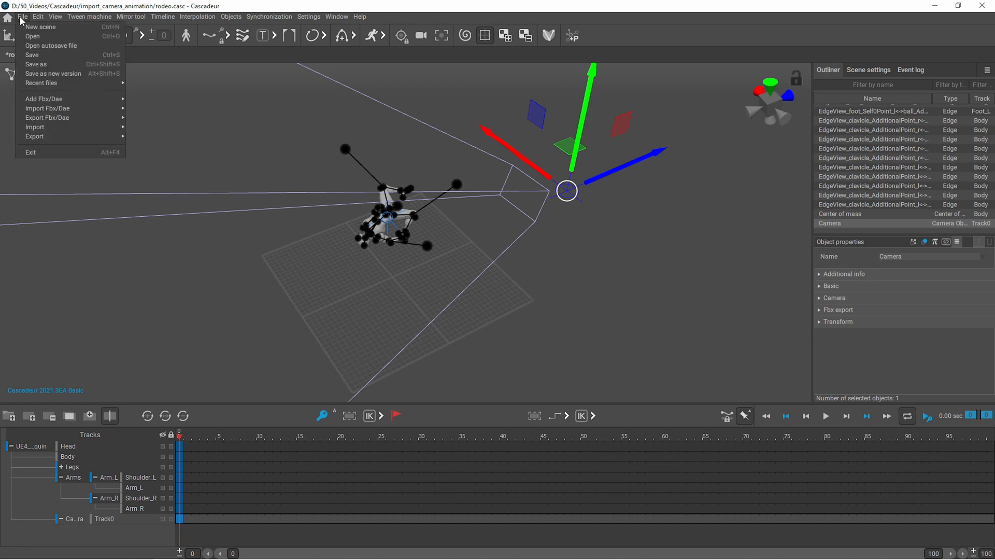
{"action": "mouse_move", "coordinate": [70, 108]}
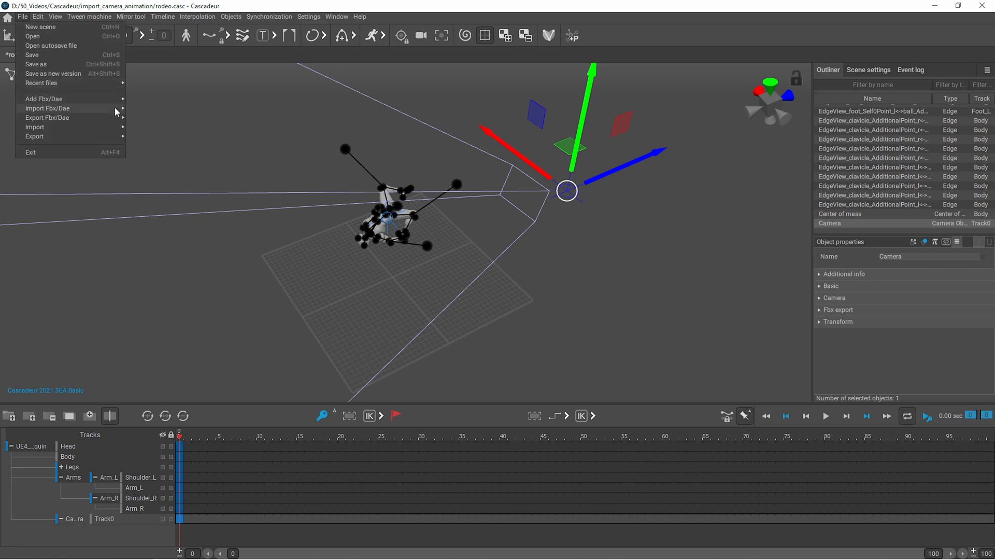
- Import camera_animation.fbx as animation so the camera's track fills with its orbit keys
{"action": "left_click", "coordinate": [48, 108]}
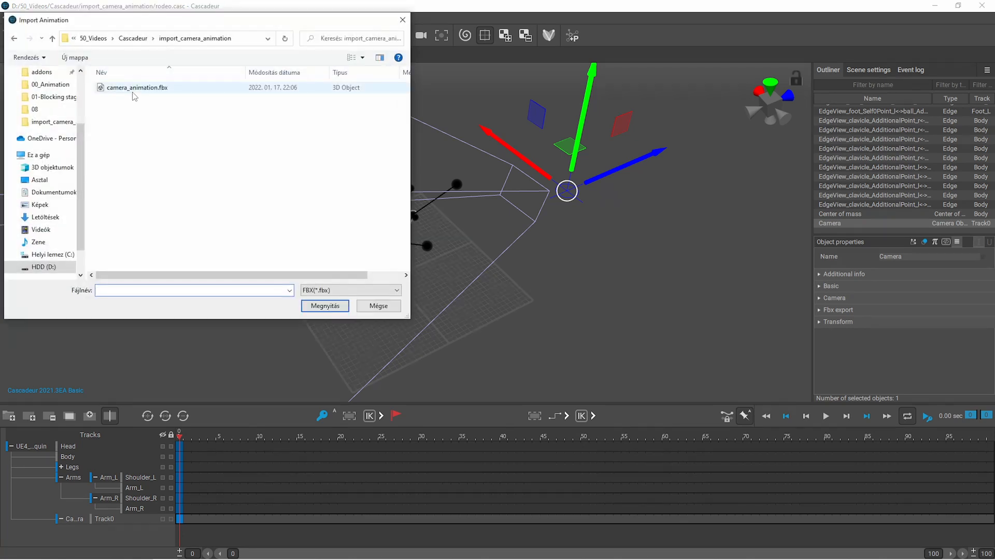
{"action": "left_click", "coordinate": [137, 87]}
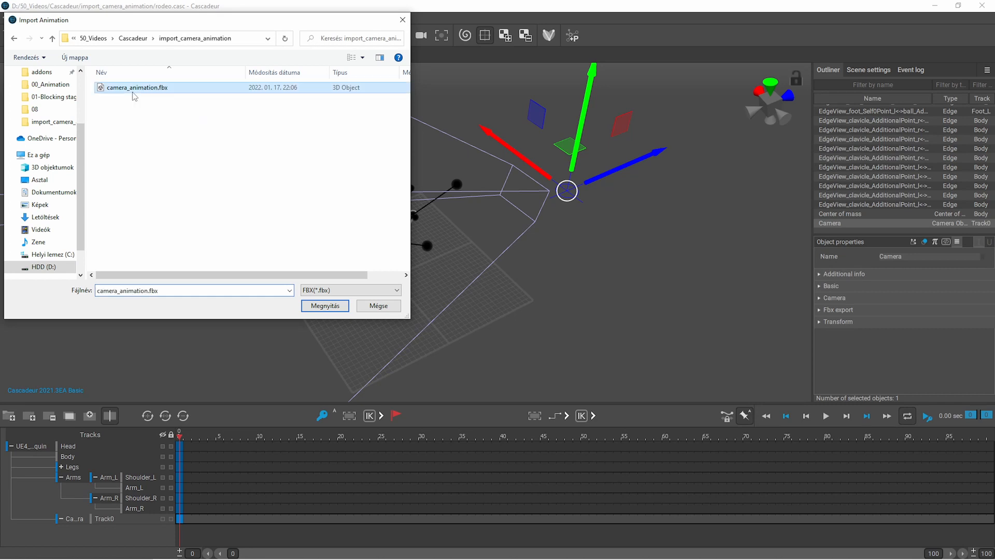
{"action": "left_click", "coordinate": [324, 305]}
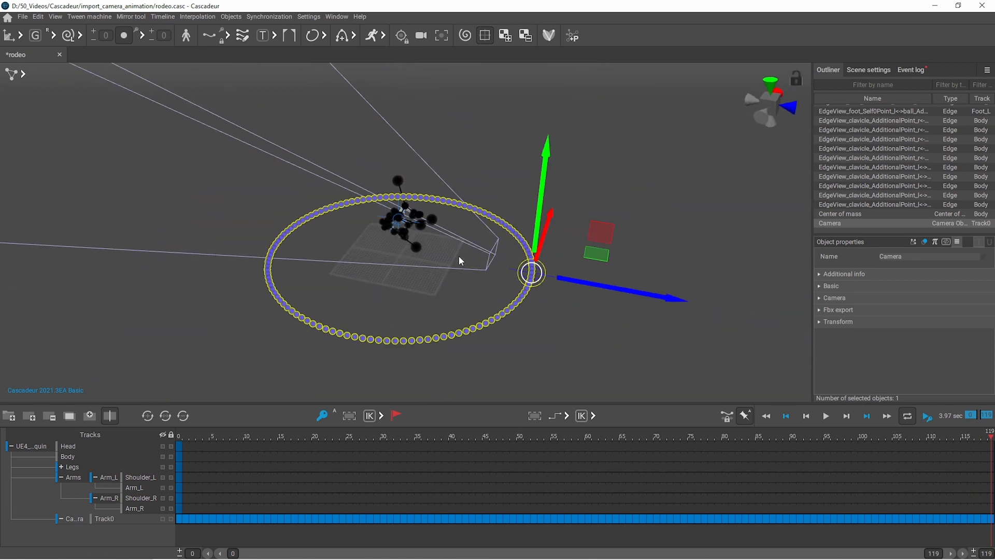
{"action": "left_click", "coordinate": [825, 416]}
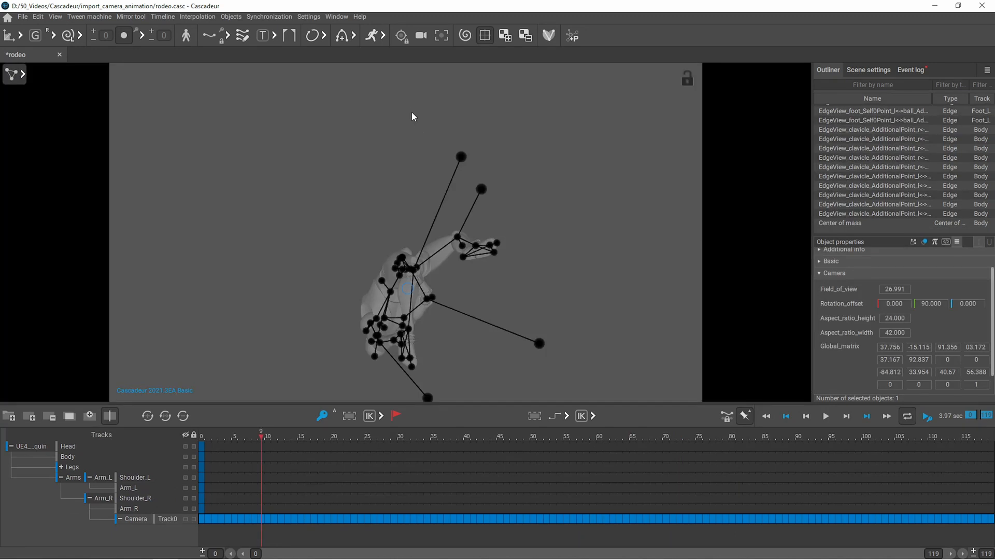
{"action": "mouse_move", "coordinate": [436, 147]}
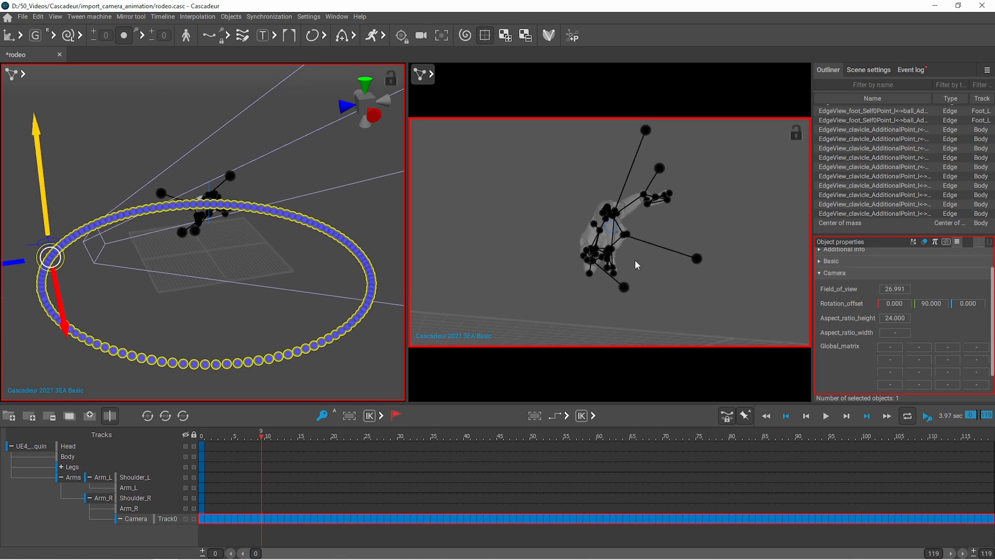
{"action": "mouse_move", "coordinate": [267, 248]}
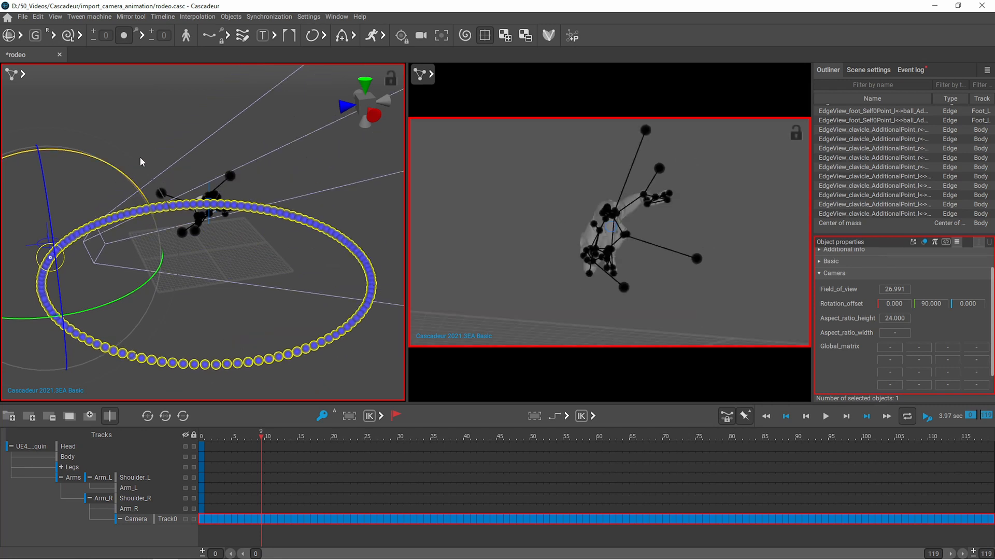
- View the scene through the orbiting camera with a second perspective pane showing the path
{"action": "left_click", "coordinate": [827, 416]}
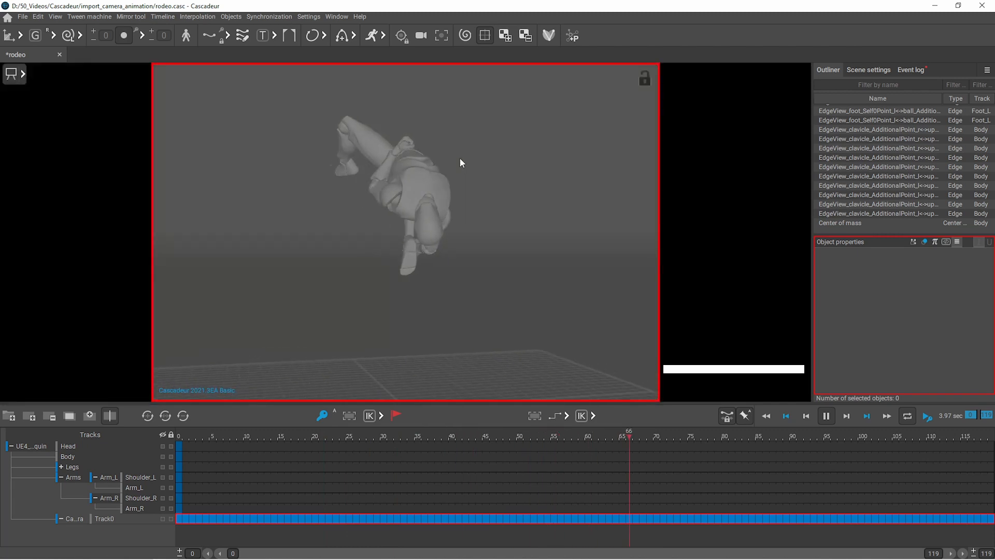
- Close the extra pane, briefly select the camera to check its orbit keys, and play back through it
{"action": "left_click", "coordinate": [226, 436]}
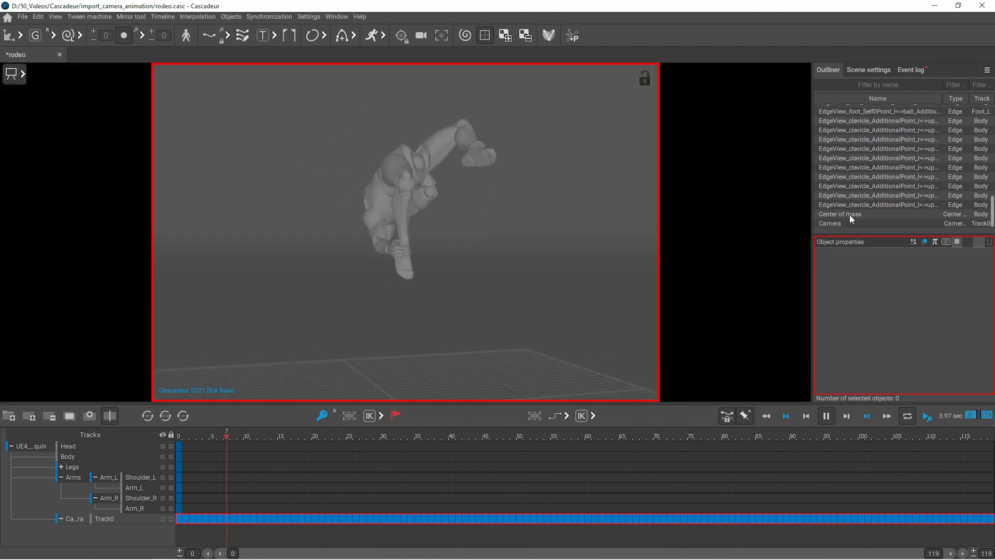
{"action": "left_click", "coordinate": [830, 223]}
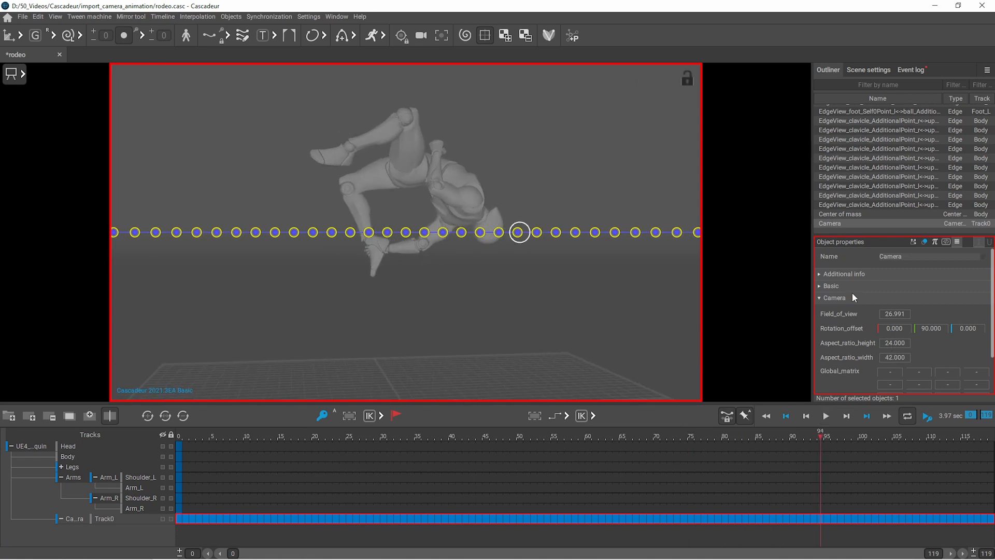
{"action": "mouse_move", "coordinate": [778, 292]}
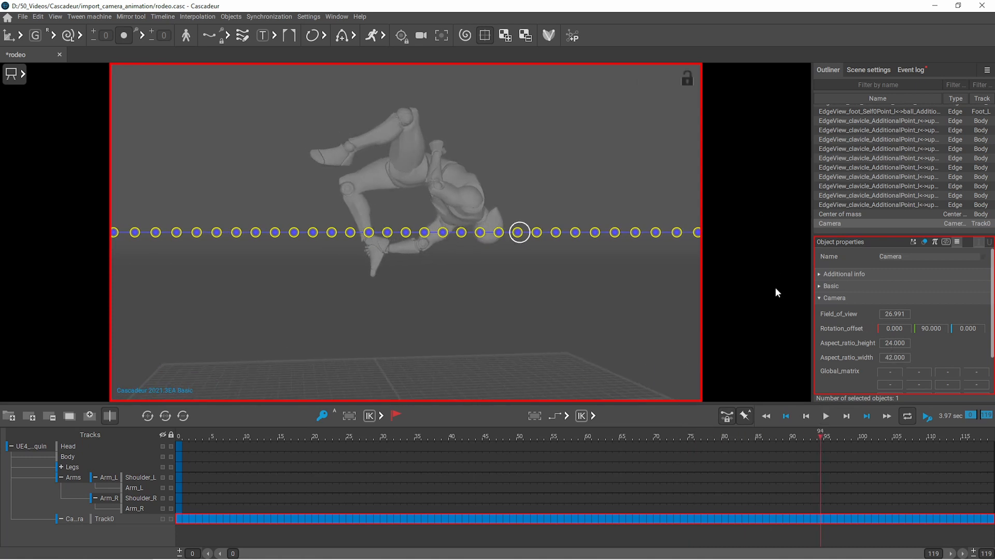
{"action": "left_click", "coordinate": [826, 416]}
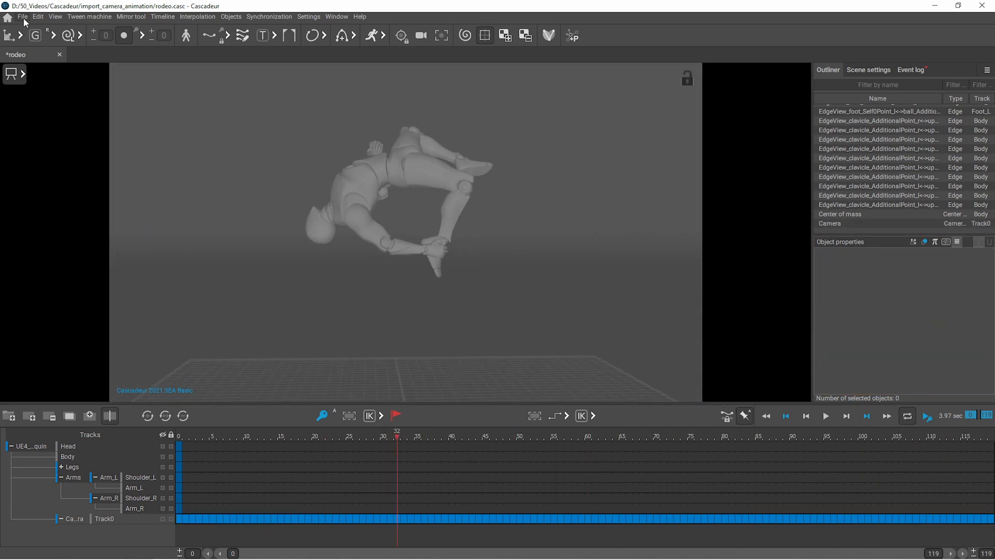
- Export a 1920×1080 video of the camera view with Render Quality set to HIGH
{"action": "left_click", "coordinate": [23, 15]}
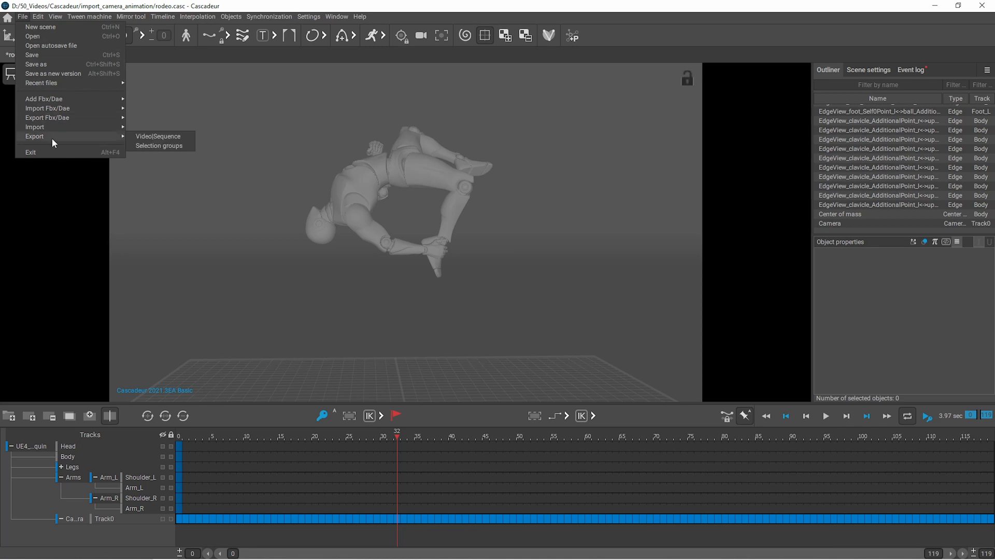
{"action": "left_click", "coordinate": [158, 136]}
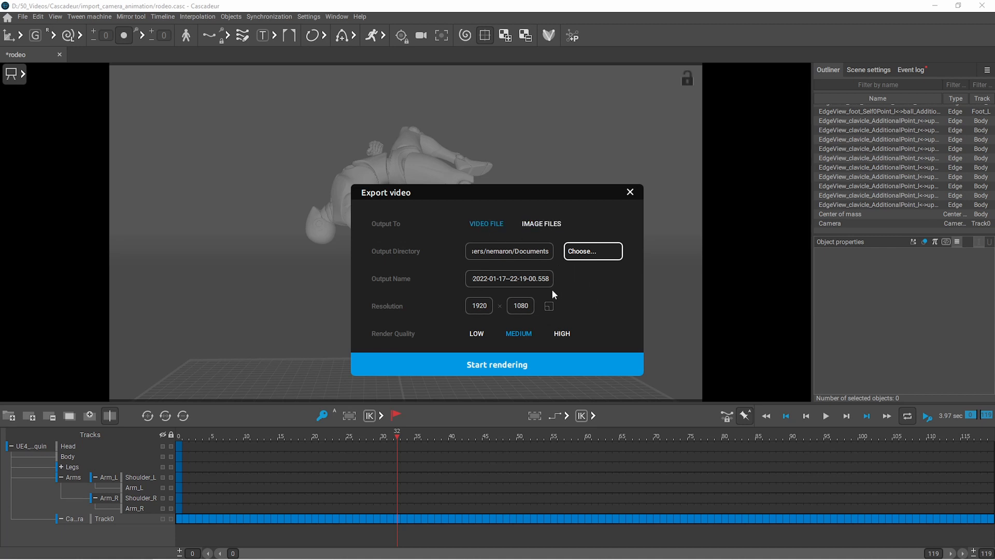
{"action": "left_click", "coordinate": [560, 333]}
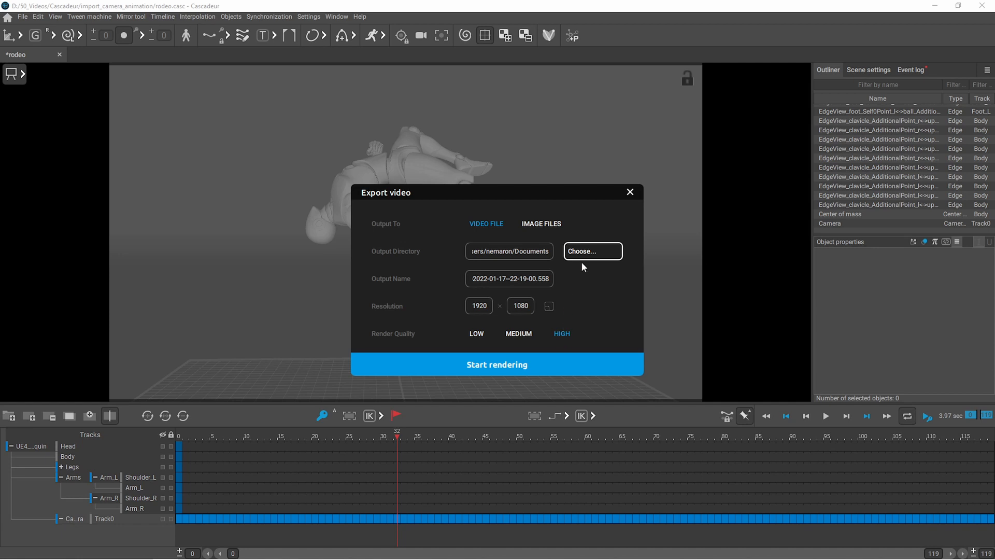
{"action": "left_click", "coordinate": [497, 364]}
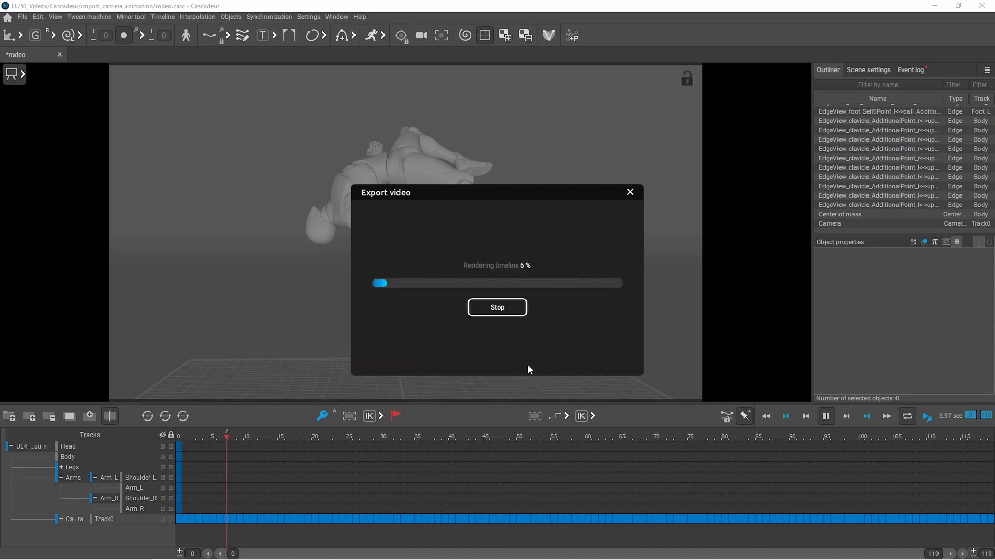